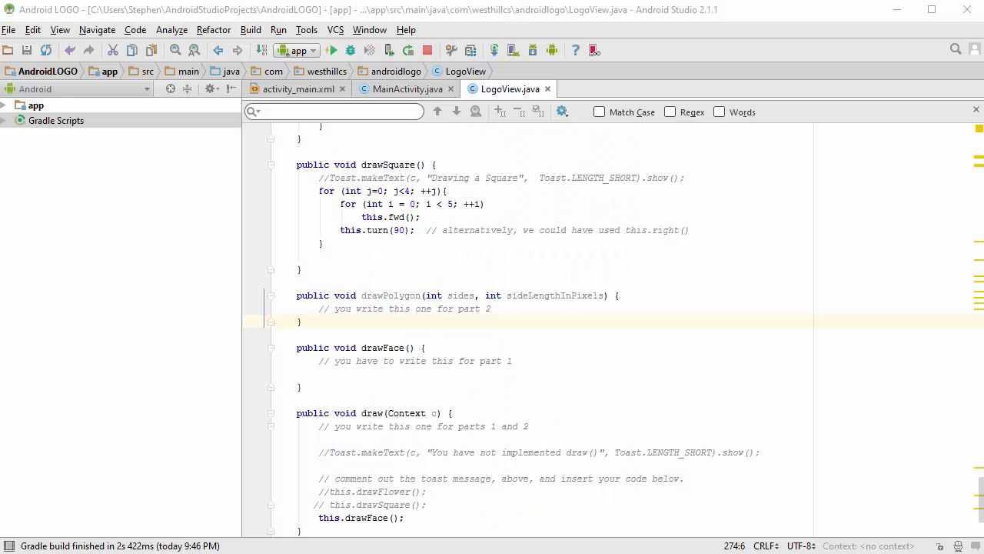
pyautogui.moveTo(876, 8)
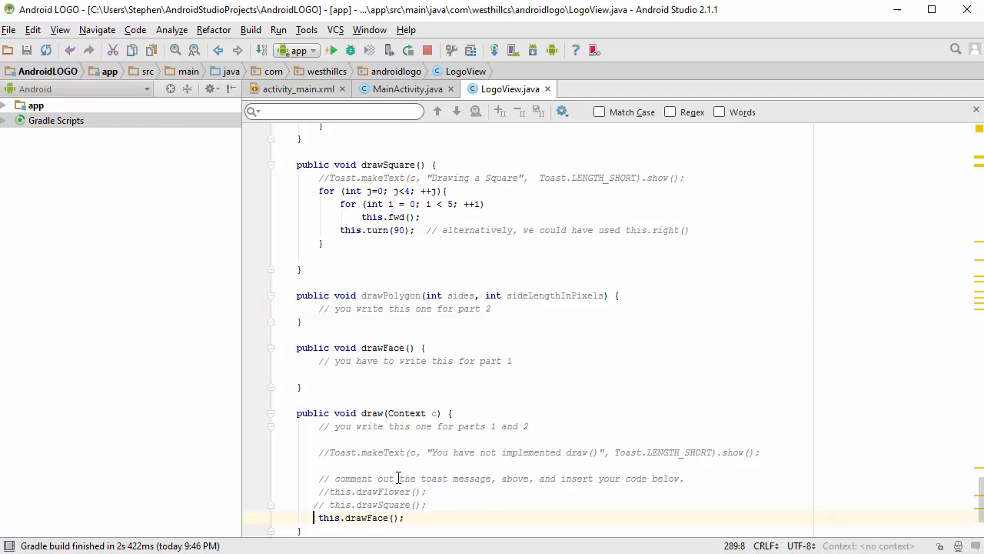
# Comment out this.drawFace() and uncomment this.drawSquare() in LogoView's draw()
pyautogui.write('//')
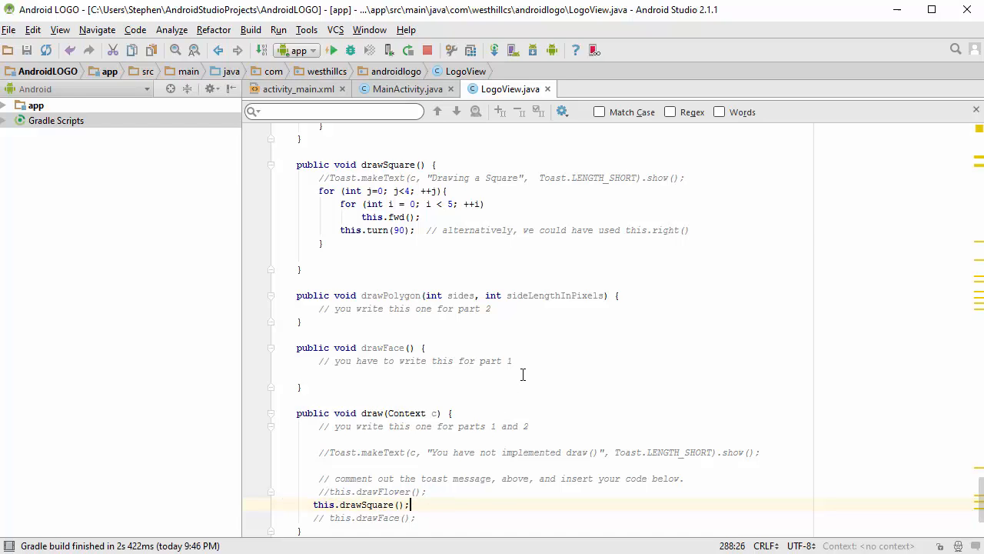
pyautogui.moveTo(520, 269)
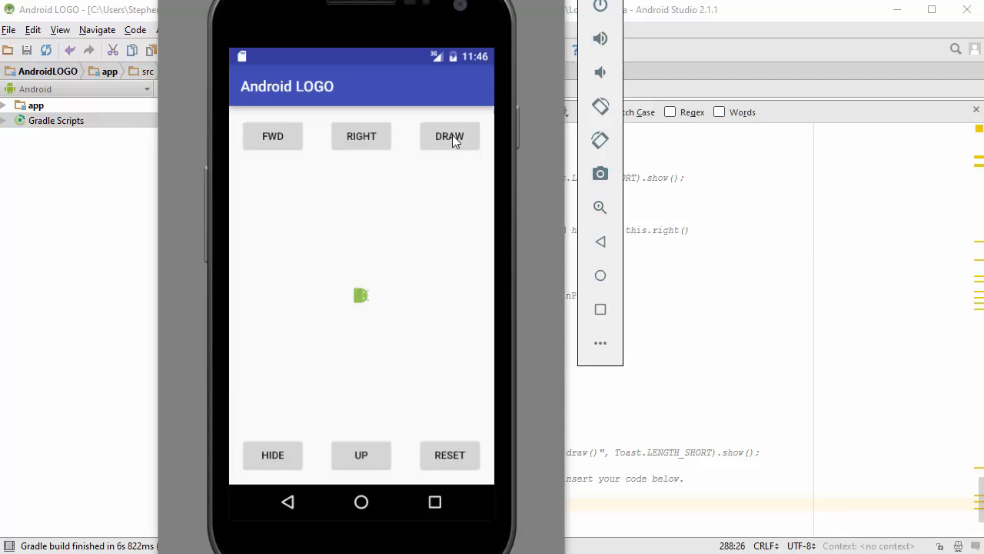
# Tap DRAW in the Android LOGO app to test the square drawing
pyautogui.click(449, 136)
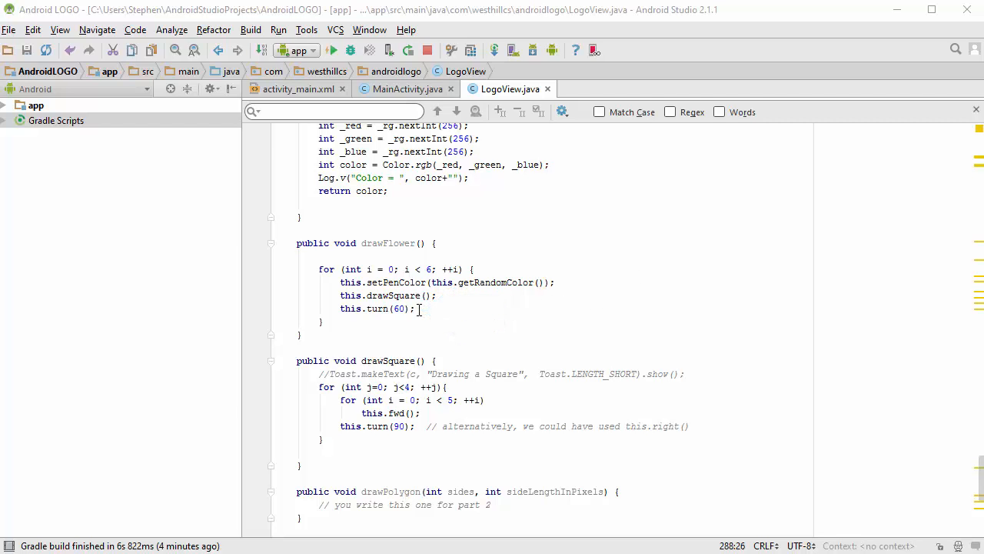
# Switch draw() to call drawFlower and relaunch the app with Debug 'app'
pyautogui.scroll(-3)
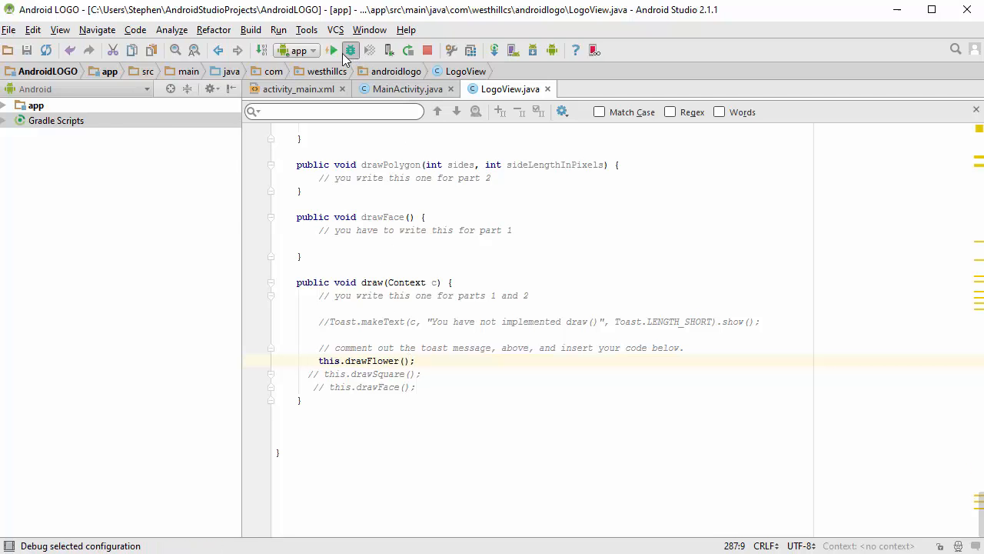
pyautogui.click(349, 50)
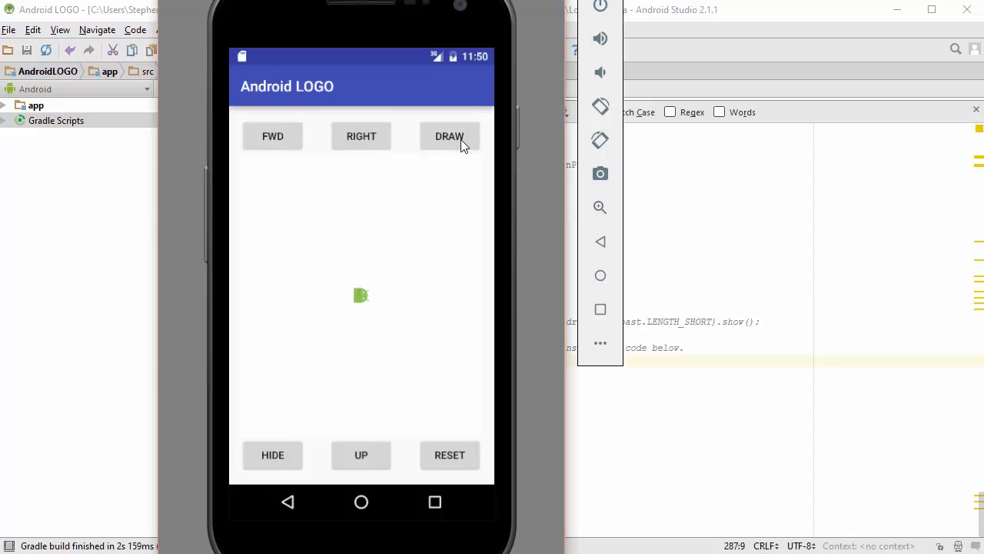
# Tap DRAW four times, drawing the six-square flower in new random colours
pyautogui.click(449, 136)
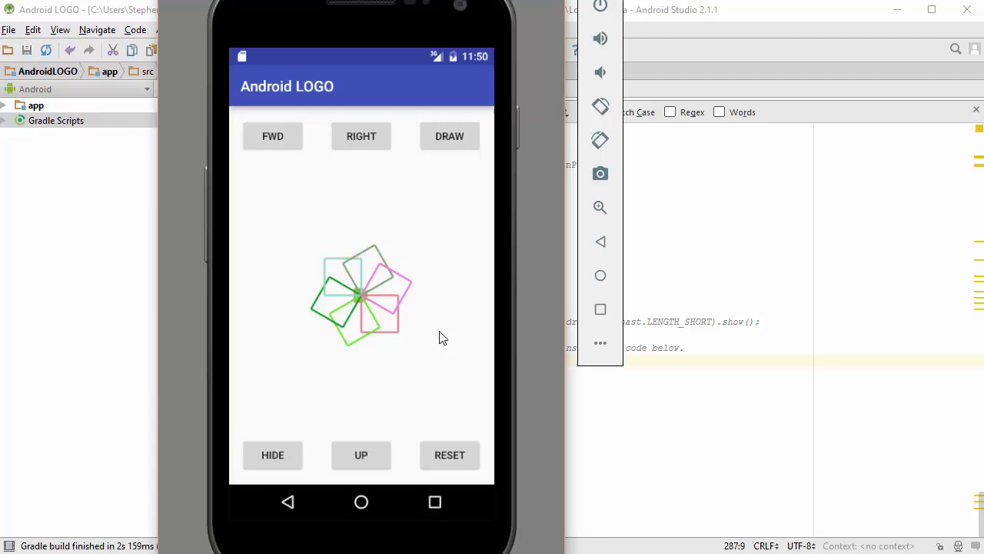
pyautogui.moveTo(458, 215)
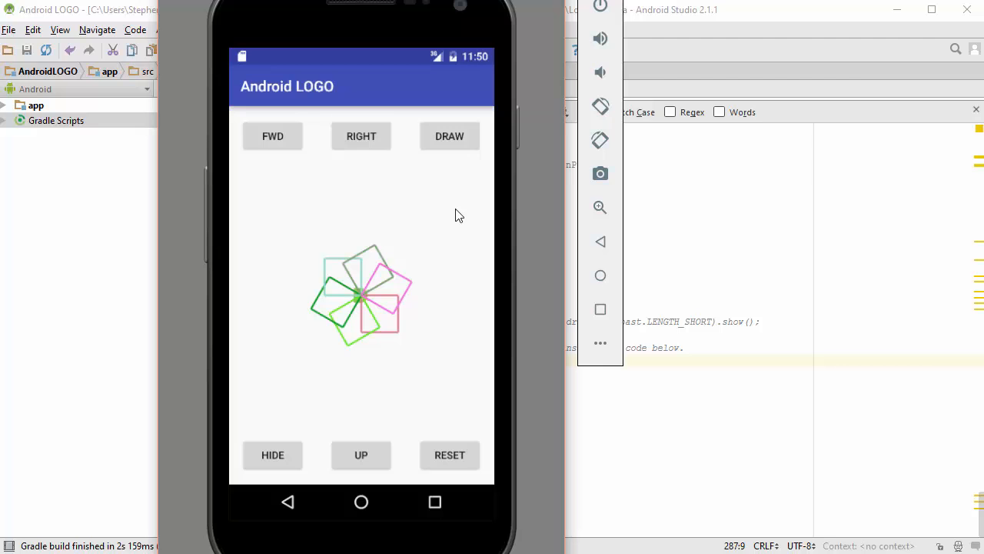
pyautogui.click(449, 136)
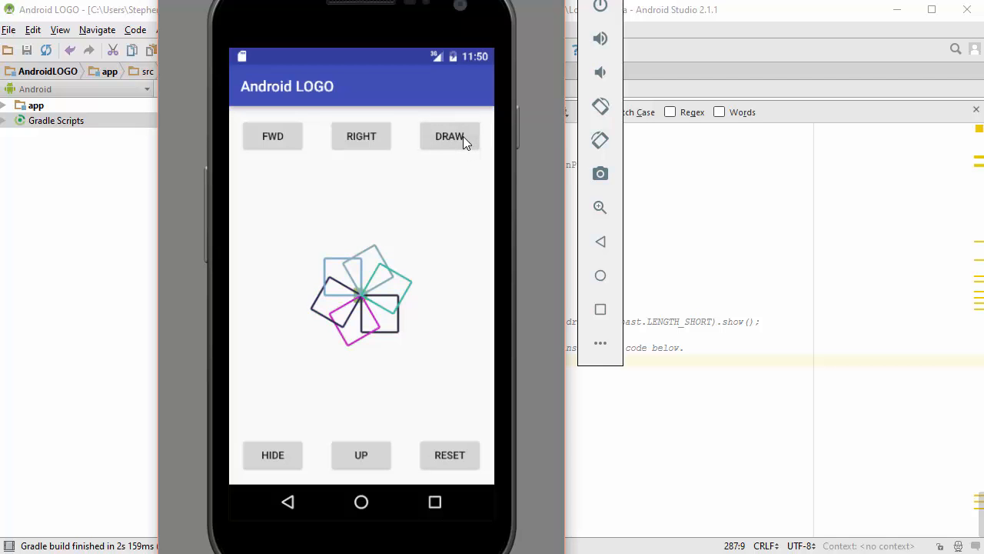
pyautogui.click(449, 136)
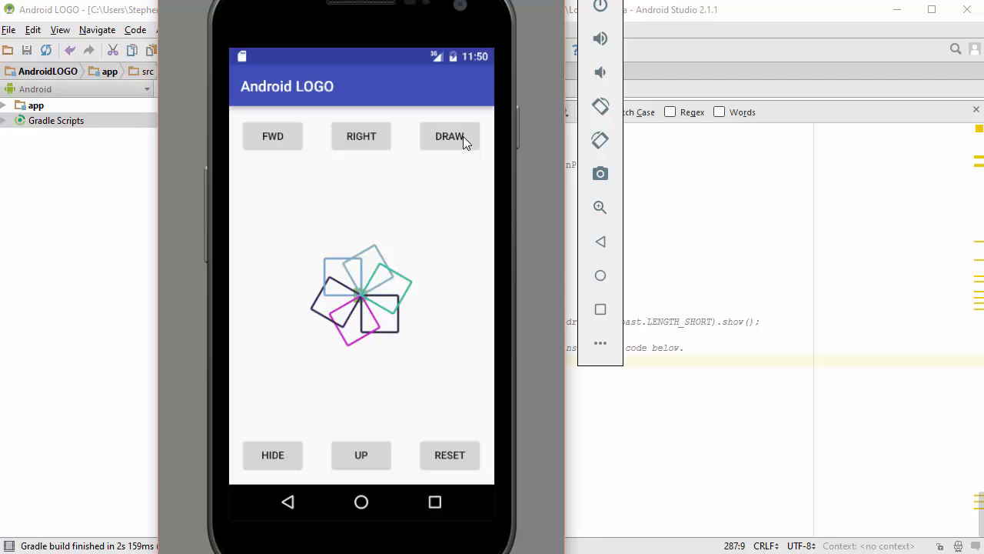
pyautogui.click(450, 136)
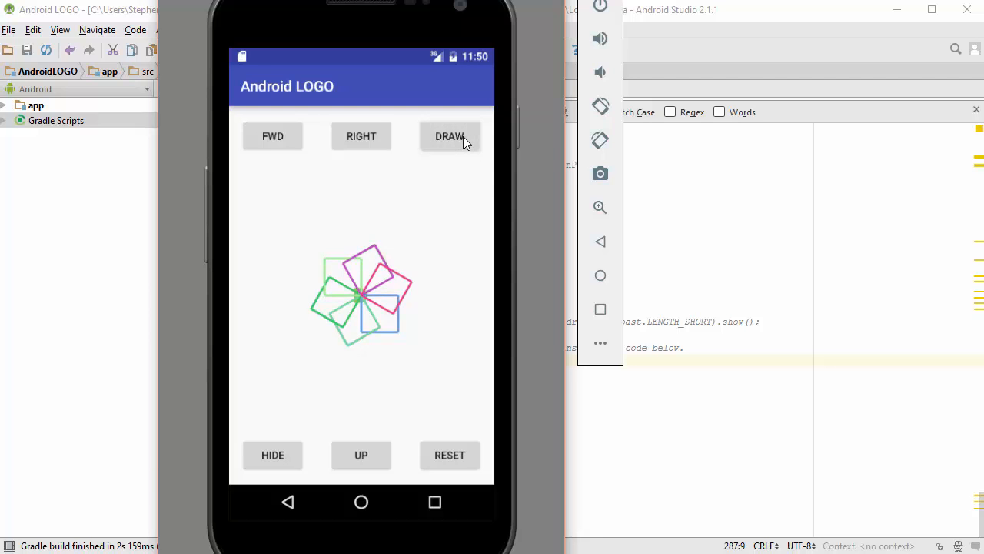